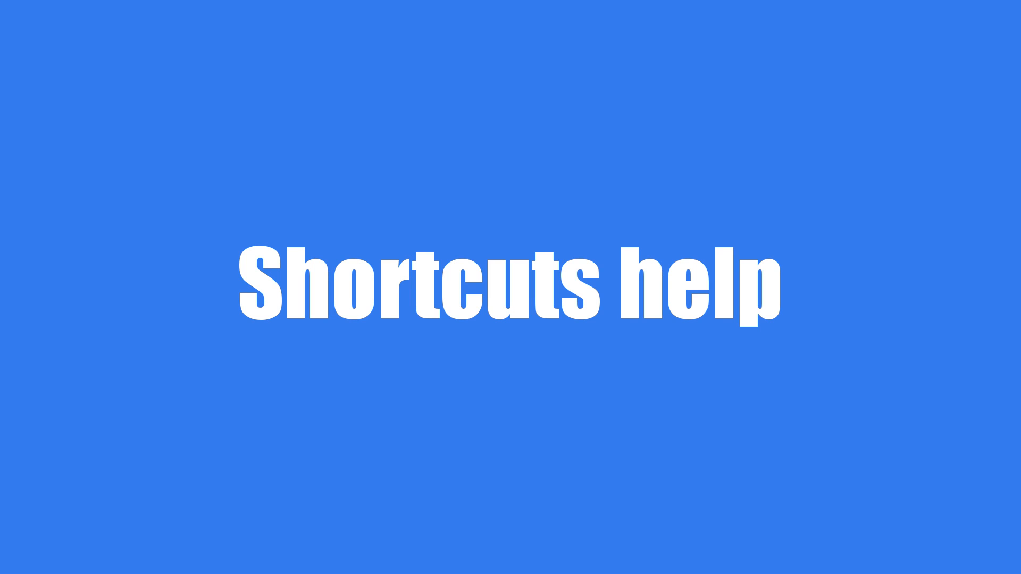
Show the keyboard shortcuts overview and search it for 'open'.
{"action": "key", "text": "Escape"}
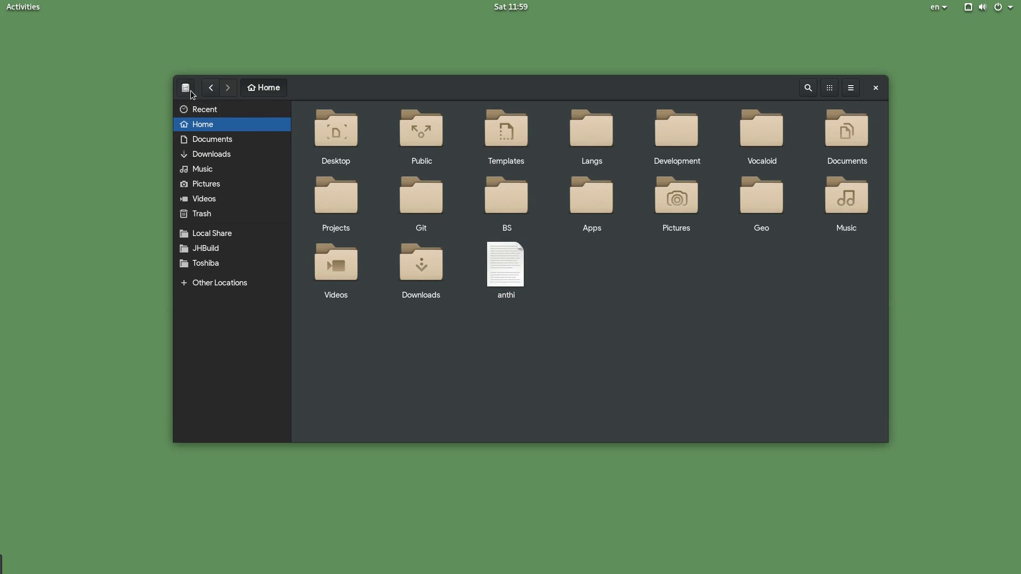
{"action": "key", "text": "ctrl+question"}
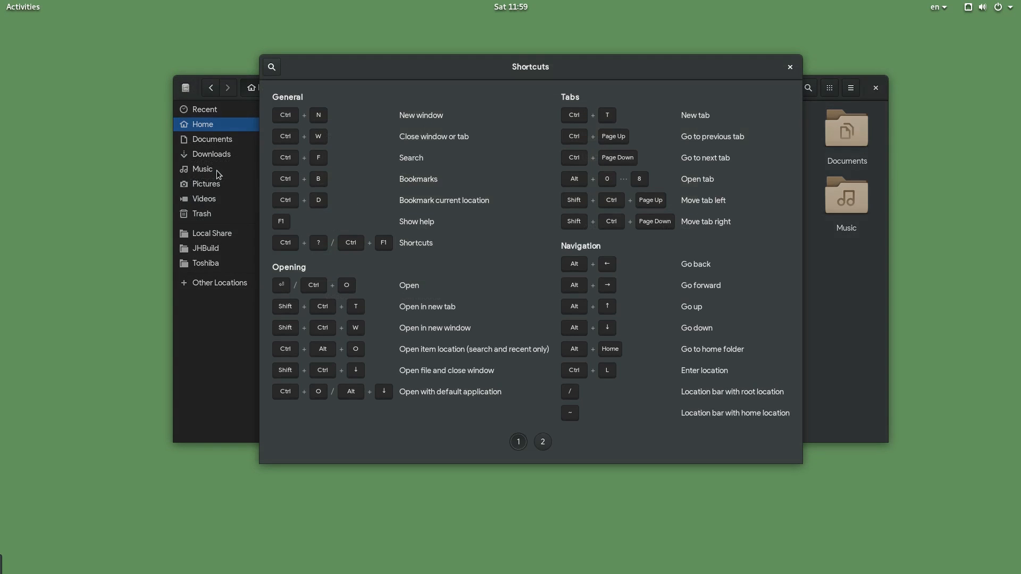
{"action": "type", "text": "open"}
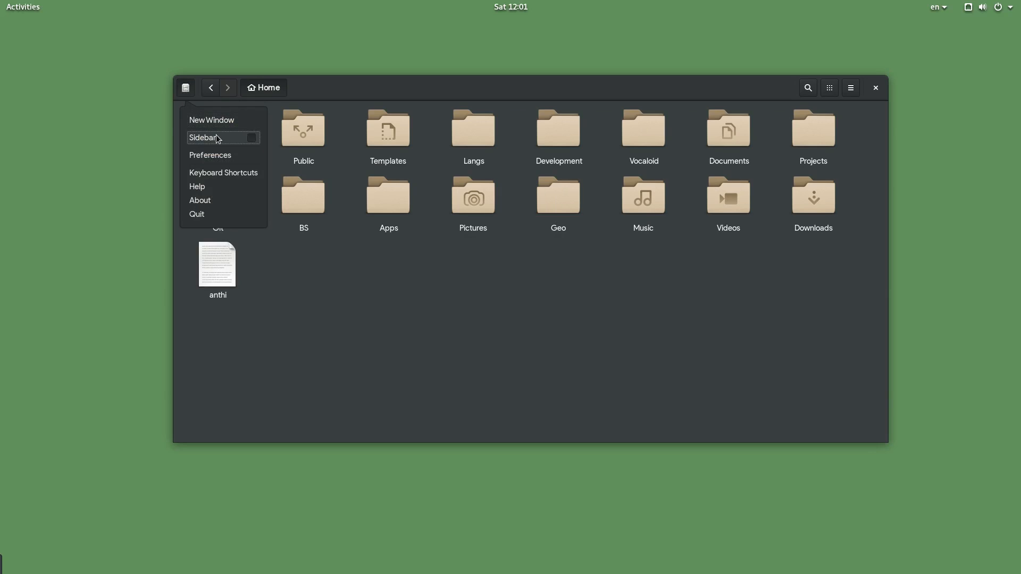
Show the sidebar again and view a sidebar bookmark's options.
{"action": "left_click", "coordinate": [203, 137]}
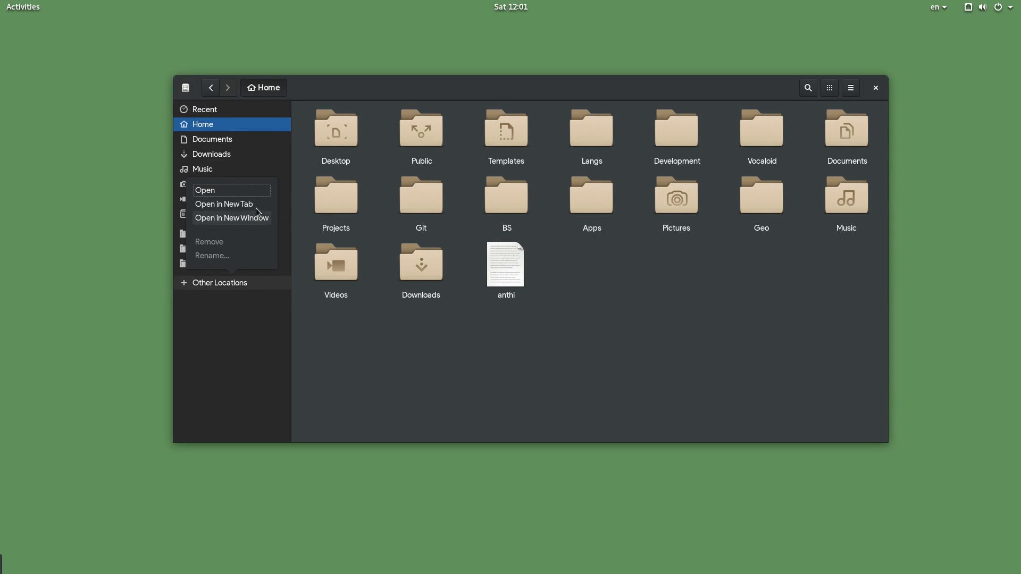
{"action": "left_click", "coordinate": [220, 282]}
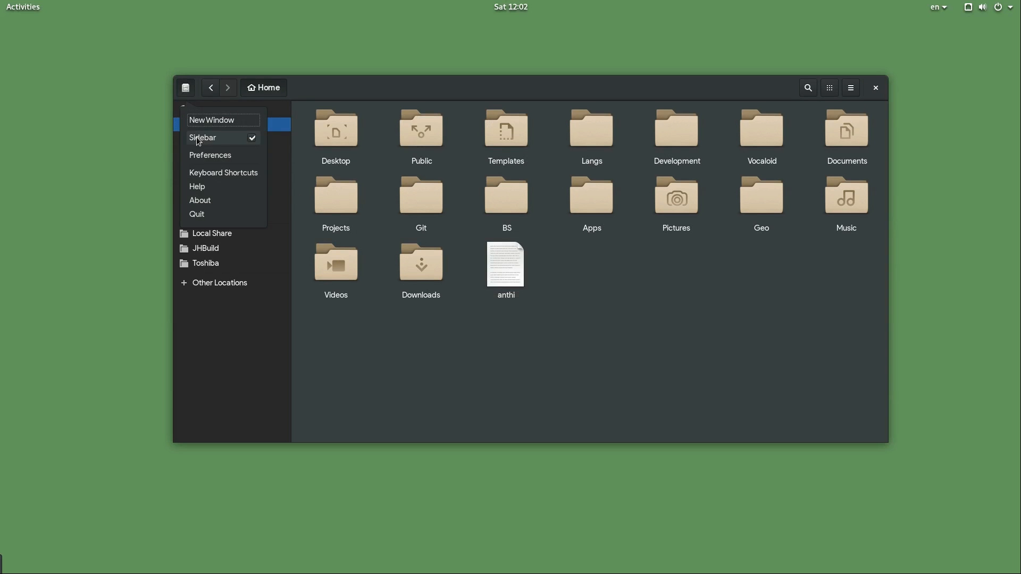
In Preferences, enable the Delete Permanently and Create Link context menu items.
{"action": "left_click", "coordinate": [209, 155]}
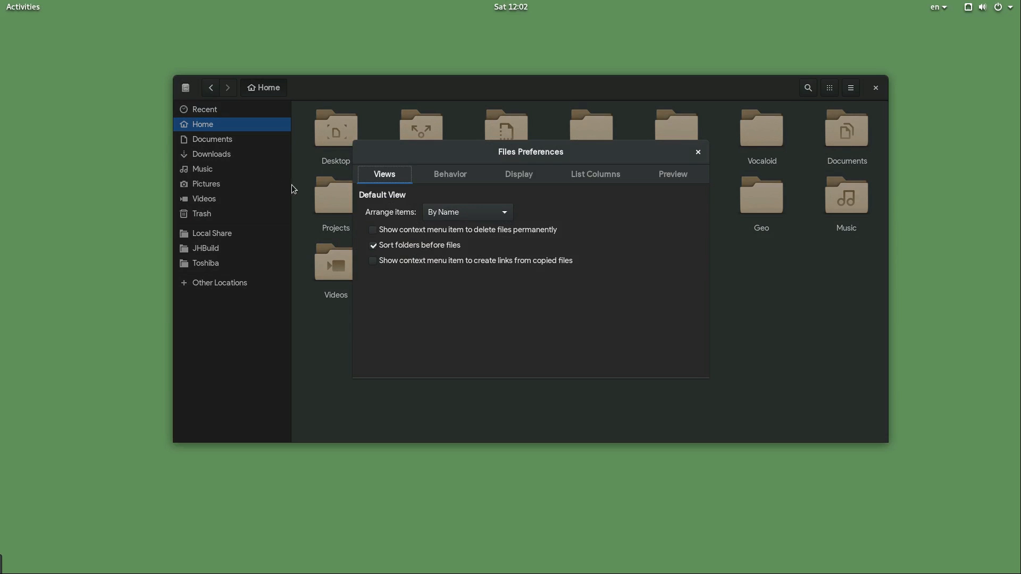
{"action": "left_click", "coordinate": [372, 261]}
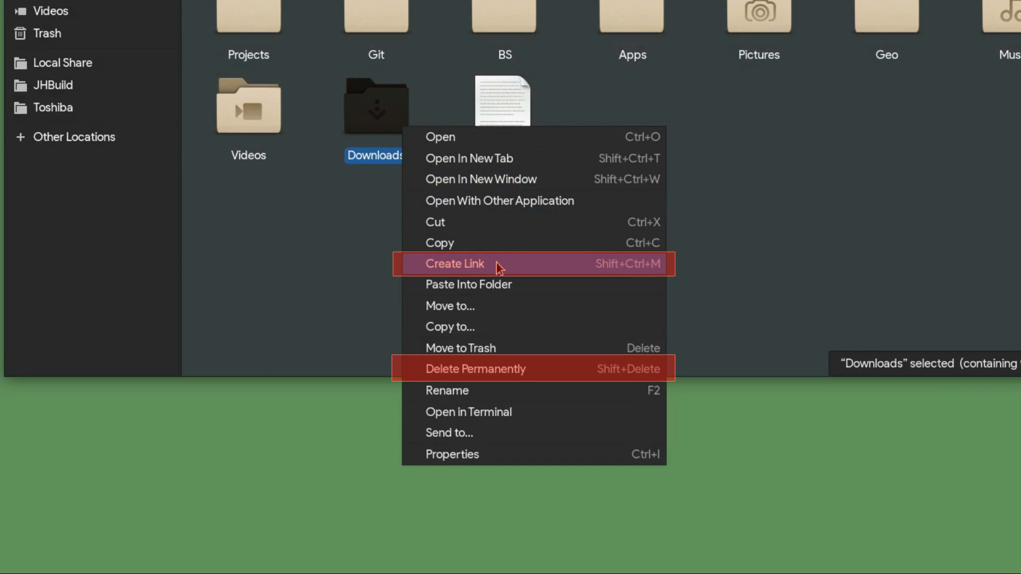
{"action": "mouse_move", "coordinate": [521, 369]}
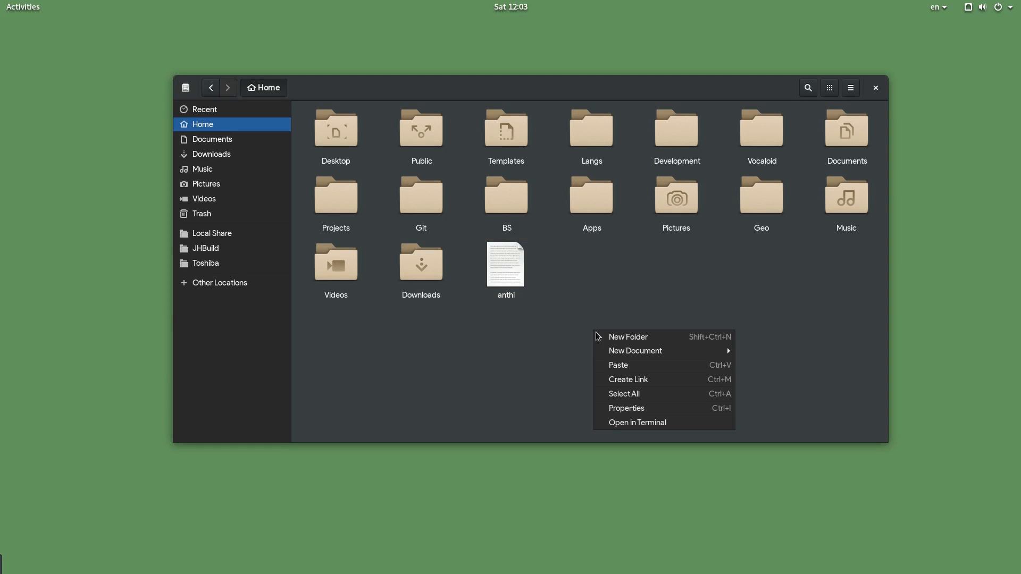
{"action": "left_click", "coordinate": [617, 365]}
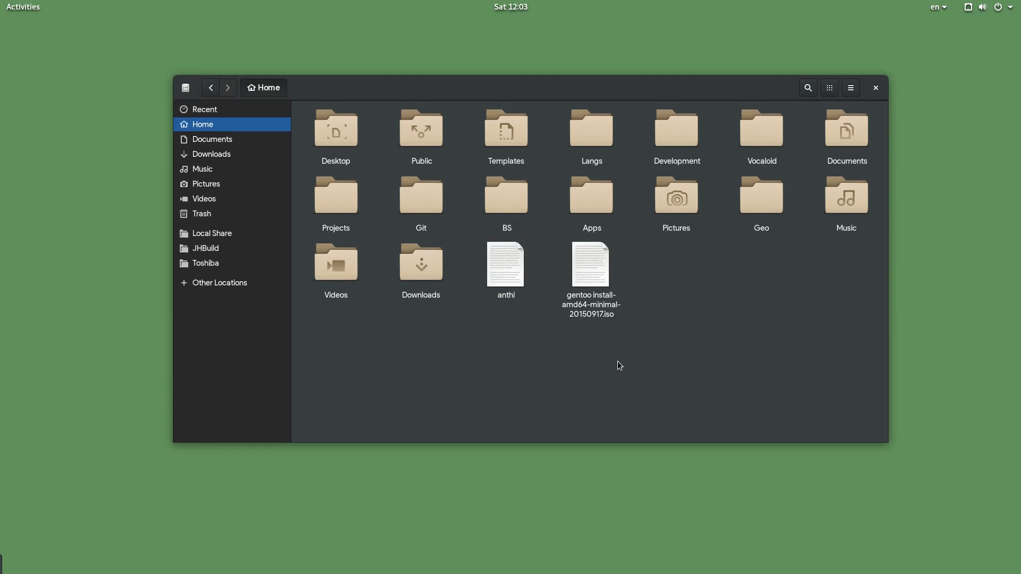
{"action": "left_click", "coordinate": [785, 88]}
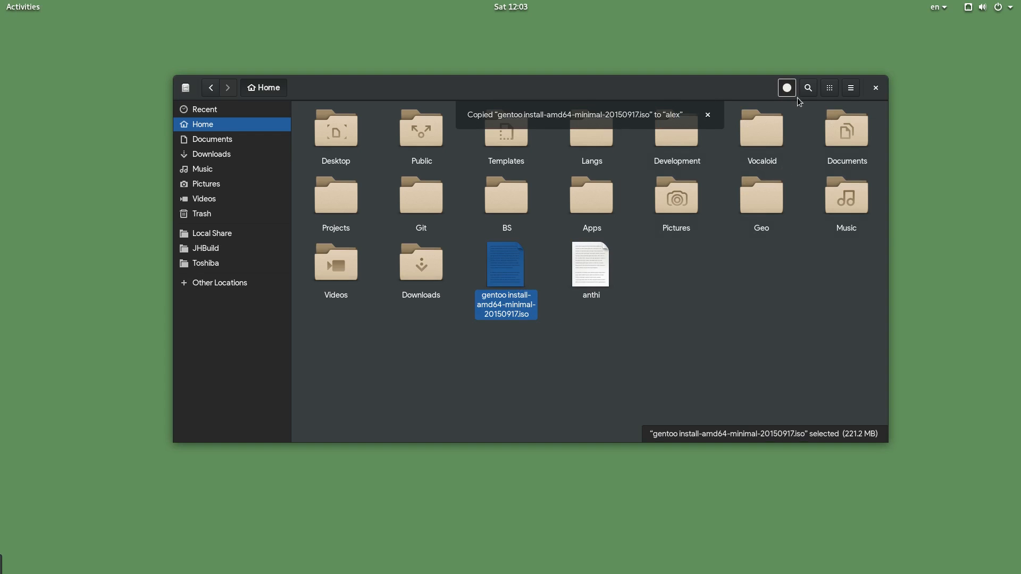
{"action": "left_click", "coordinate": [786, 88]}
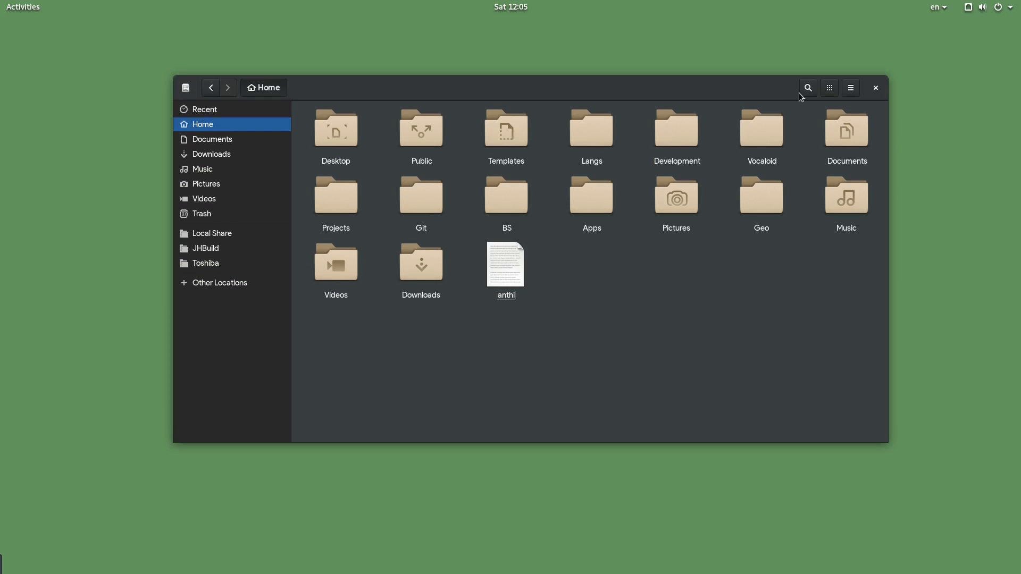
{"action": "left_click", "coordinate": [807, 88]}
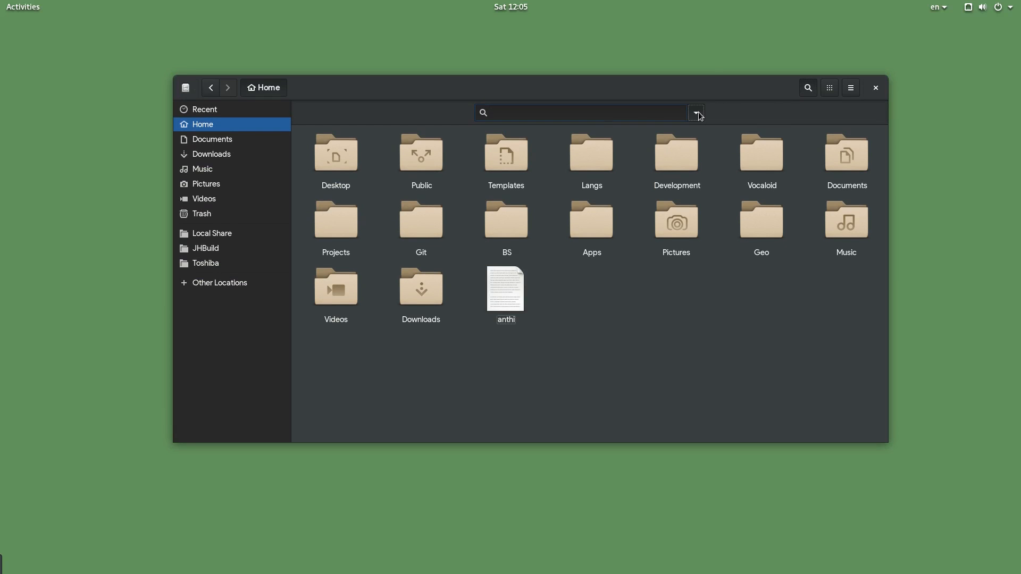
{"action": "left_click", "coordinate": [696, 112]}
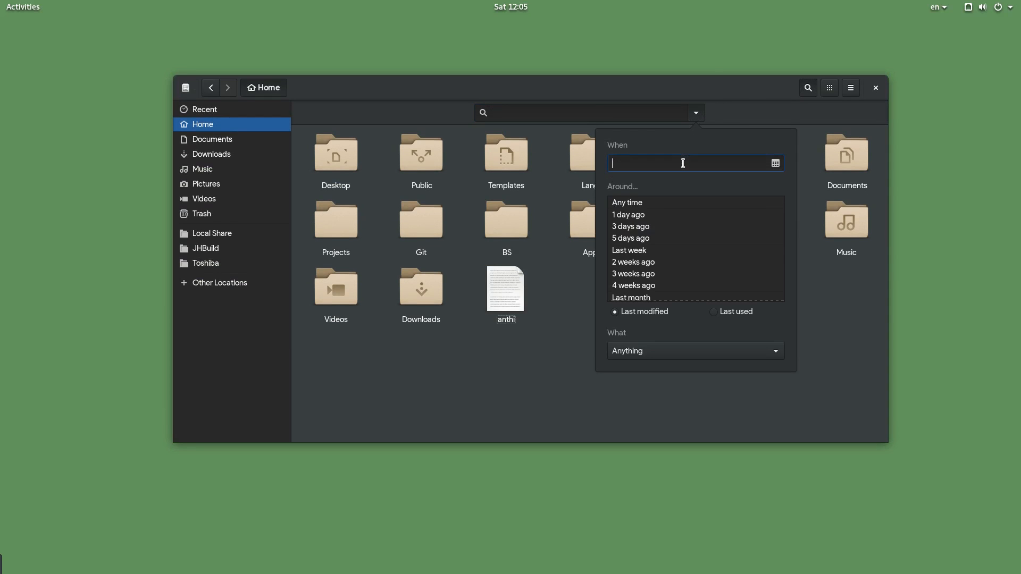
{"action": "left_click", "coordinate": [630, 226]}
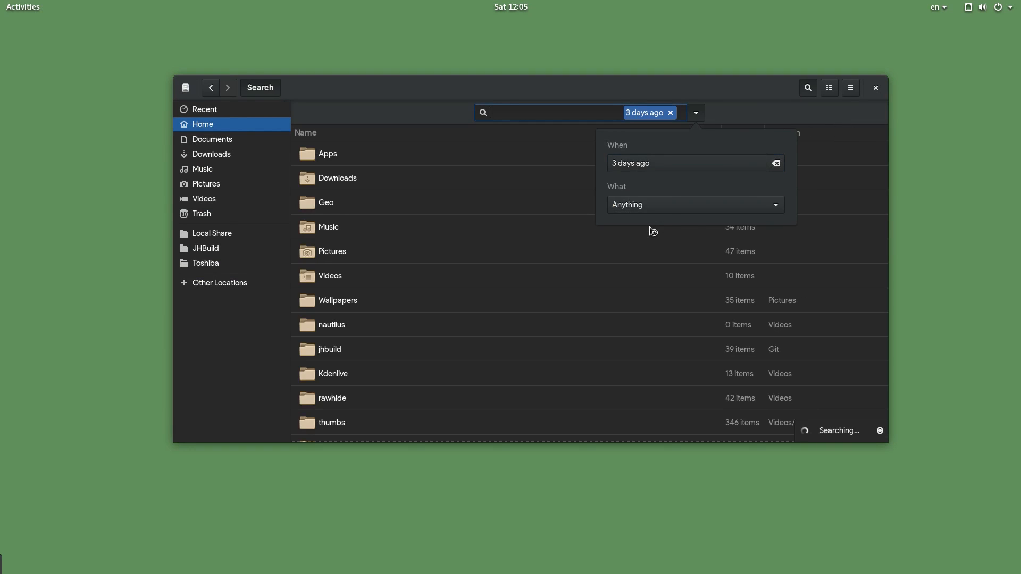
{"action": "left_click", "coordinate": [694, 204]}
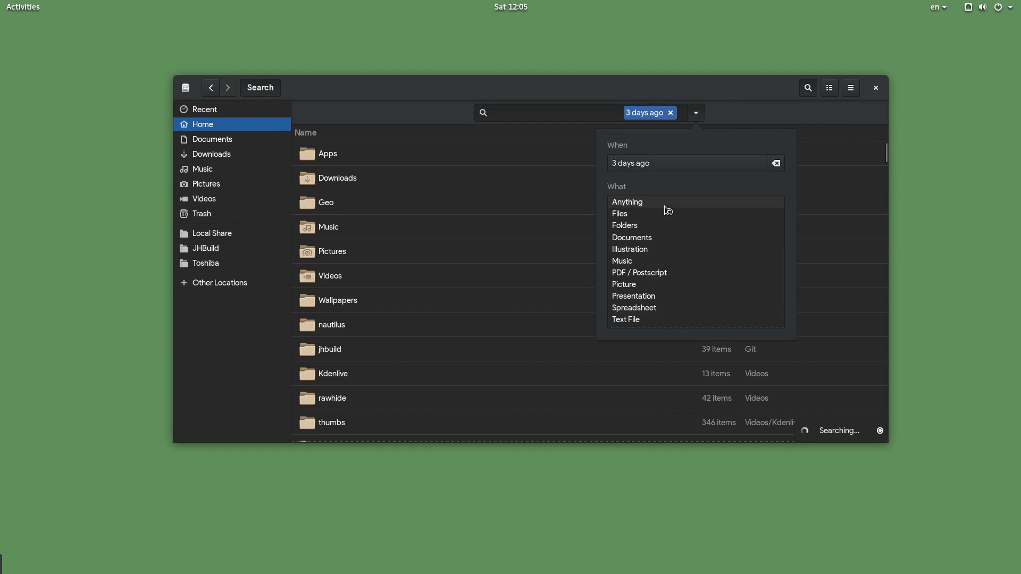
{"action": "mouse_move", "coordinate": [641, 285]}
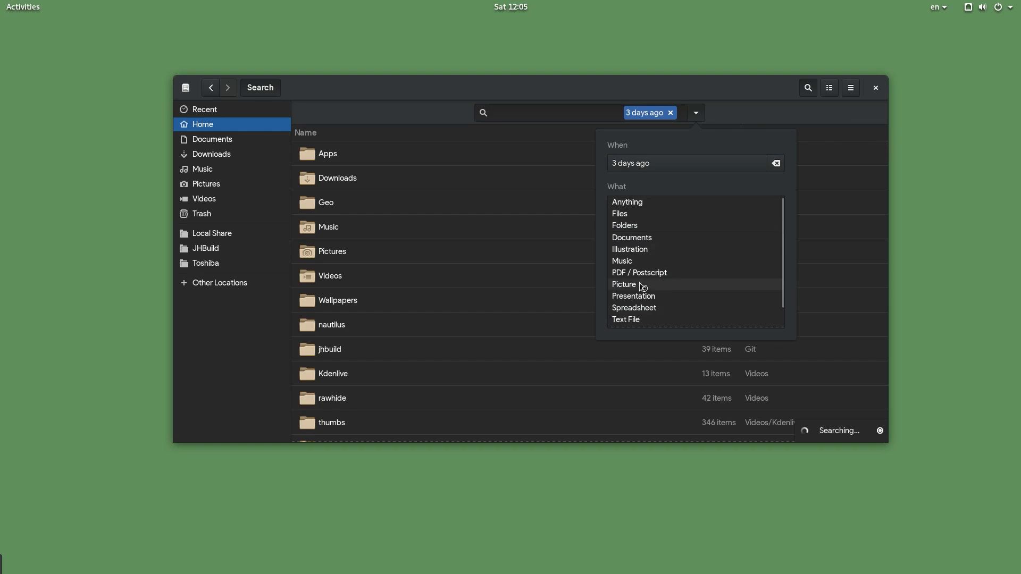
{"action": "left_click", "coordinate": [623, 284]}
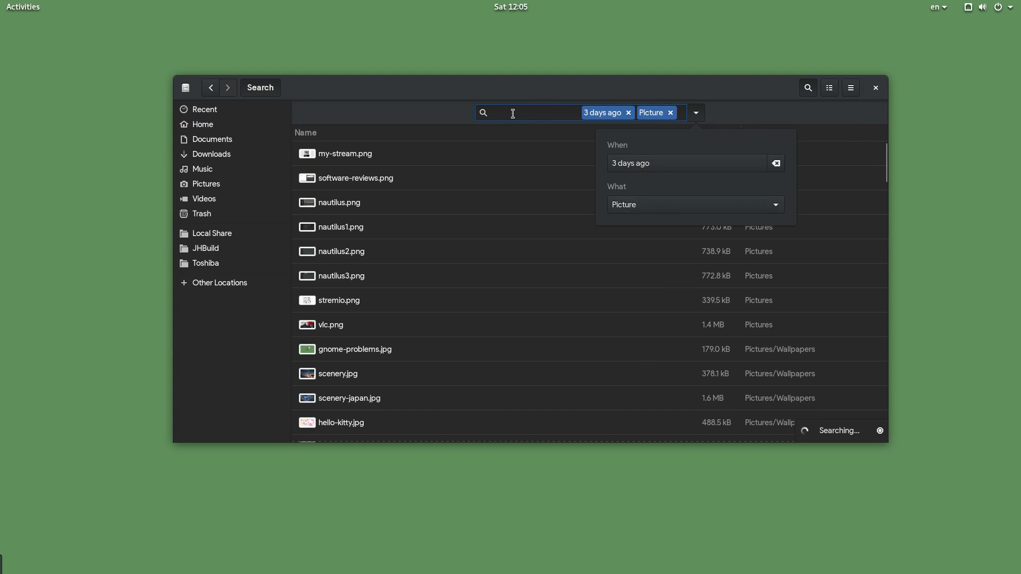
{"action": "type", "text": "nautl"}
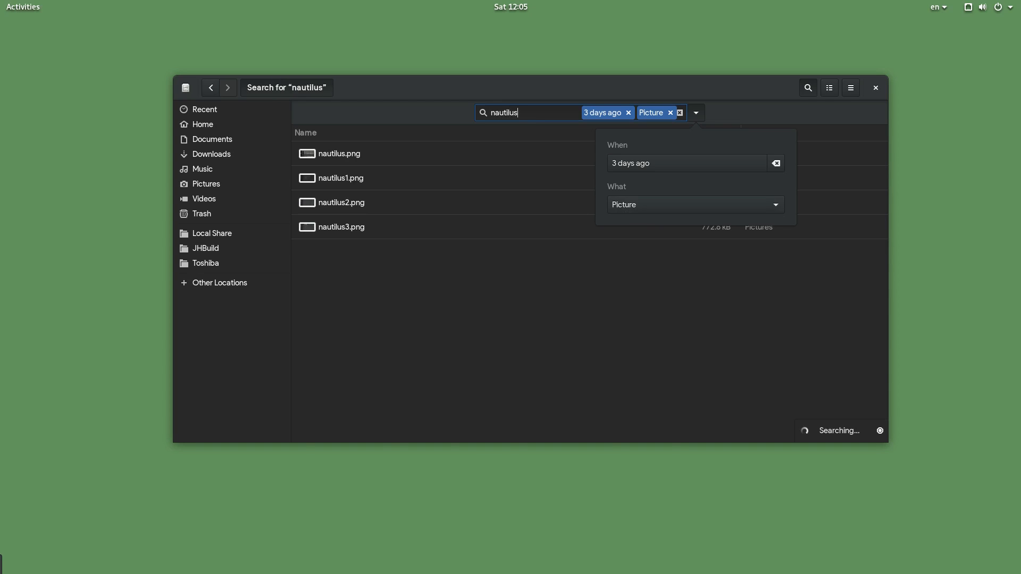
{"action": "left_click", "coordinate": [202, 125]}
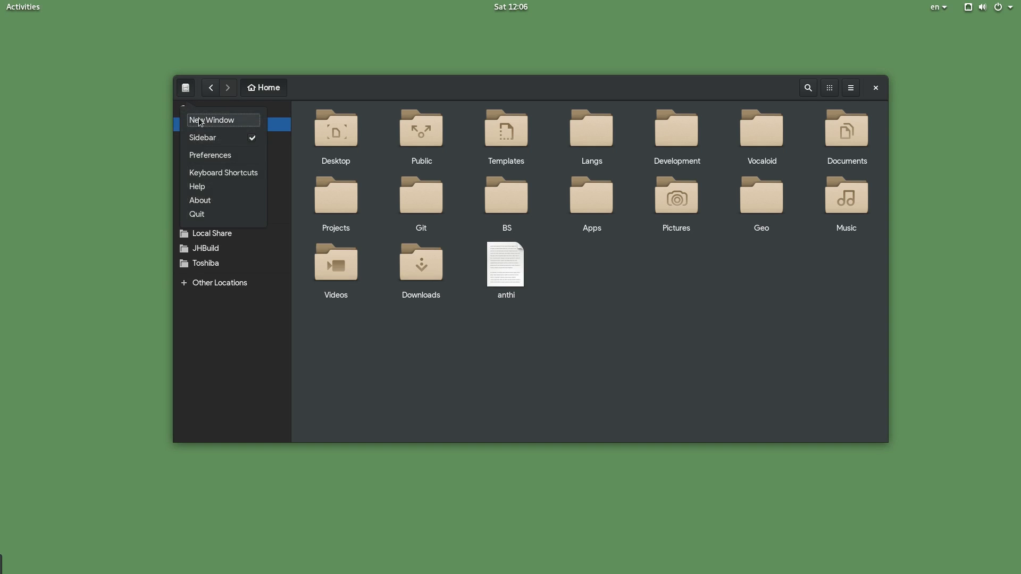
In Preferences, switch subfolder search from local to remote file systems.
{"action": "left_click", "coordinate": [209, 155]}
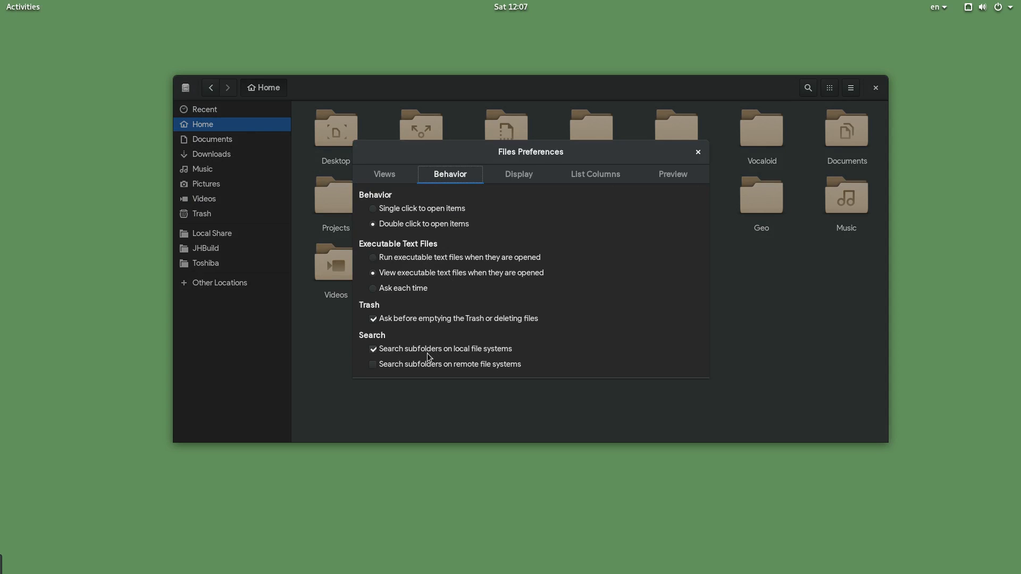
{"action": "left_click", "coordinate": [374, 364]}
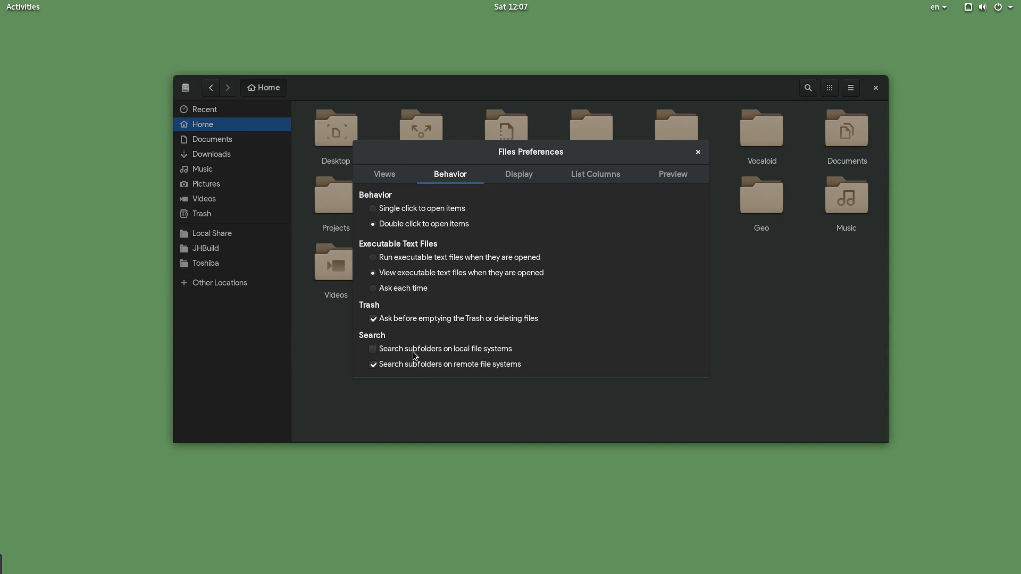
{"action": "left_click", "coordinate": [696, 152]}
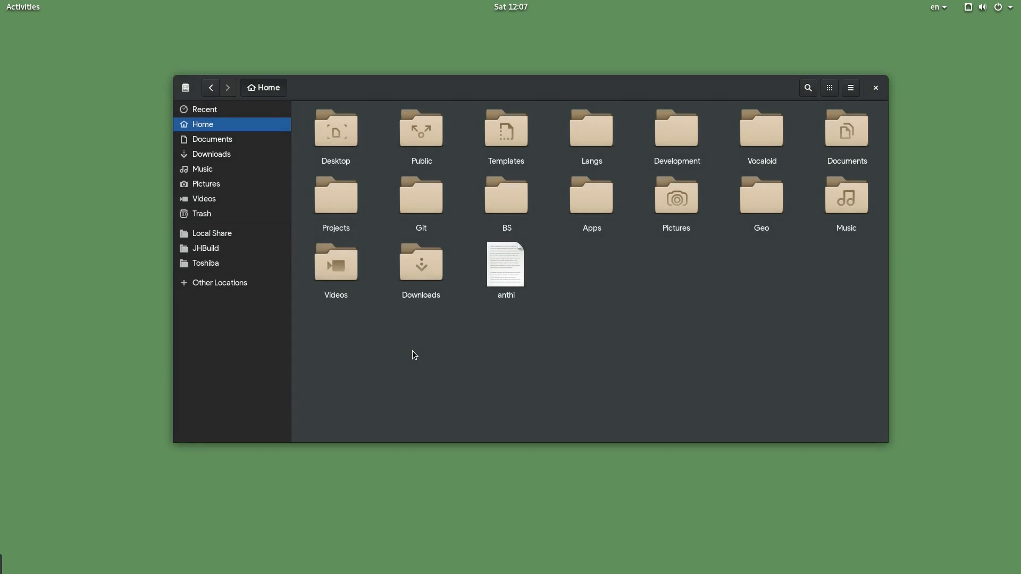